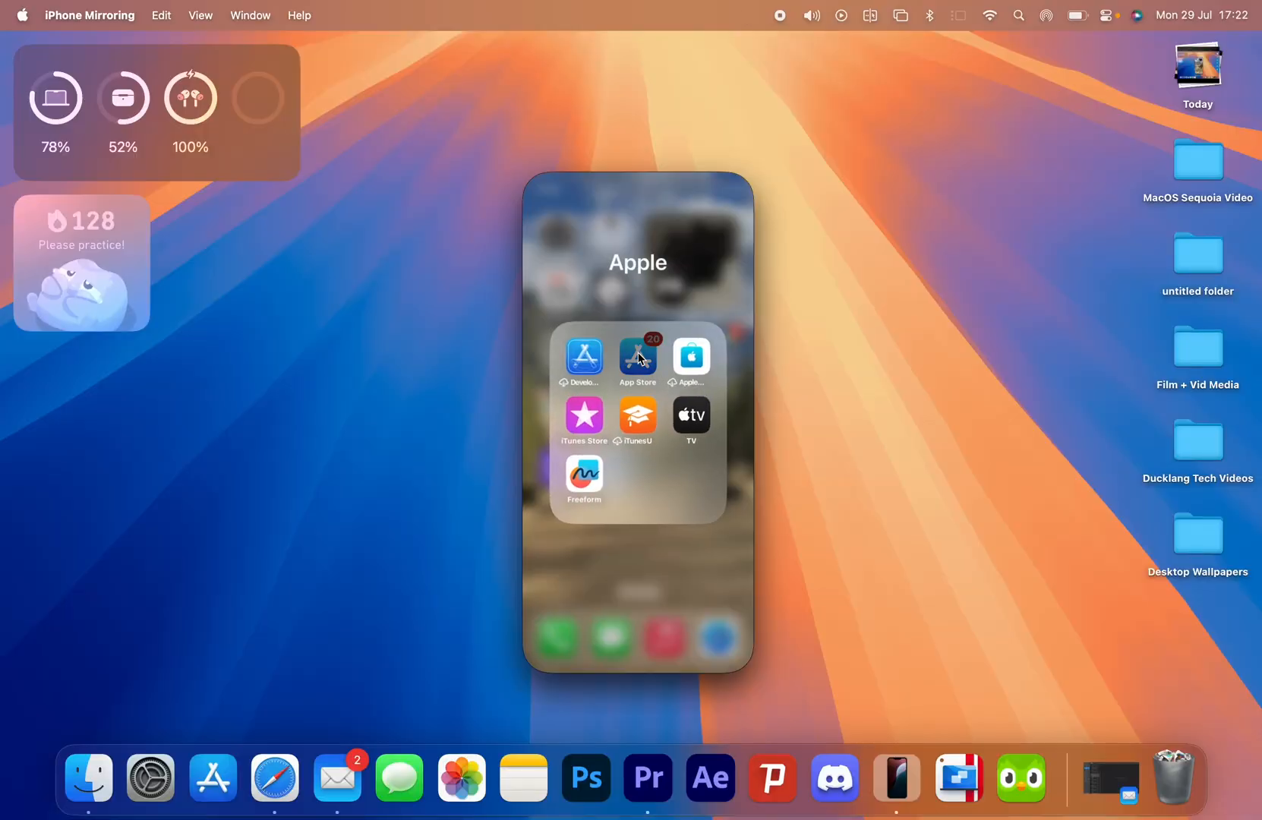
- Launch the App Store and scroll the Today feed down to the Let's Play game stories
{"action": "left_click", "coordinate": [637, 355]}
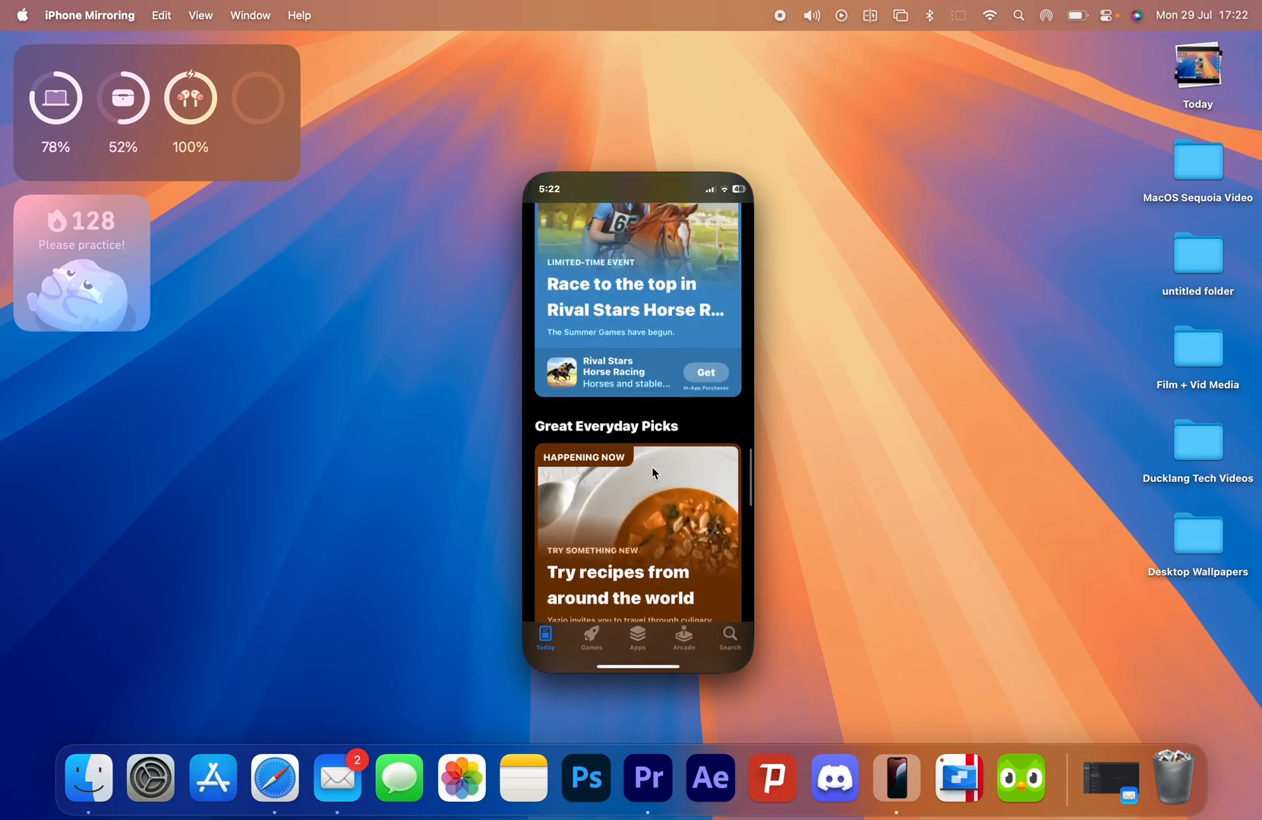
{"action": "scroll", "scroll_direction": "down", "scroll_amount": 3}
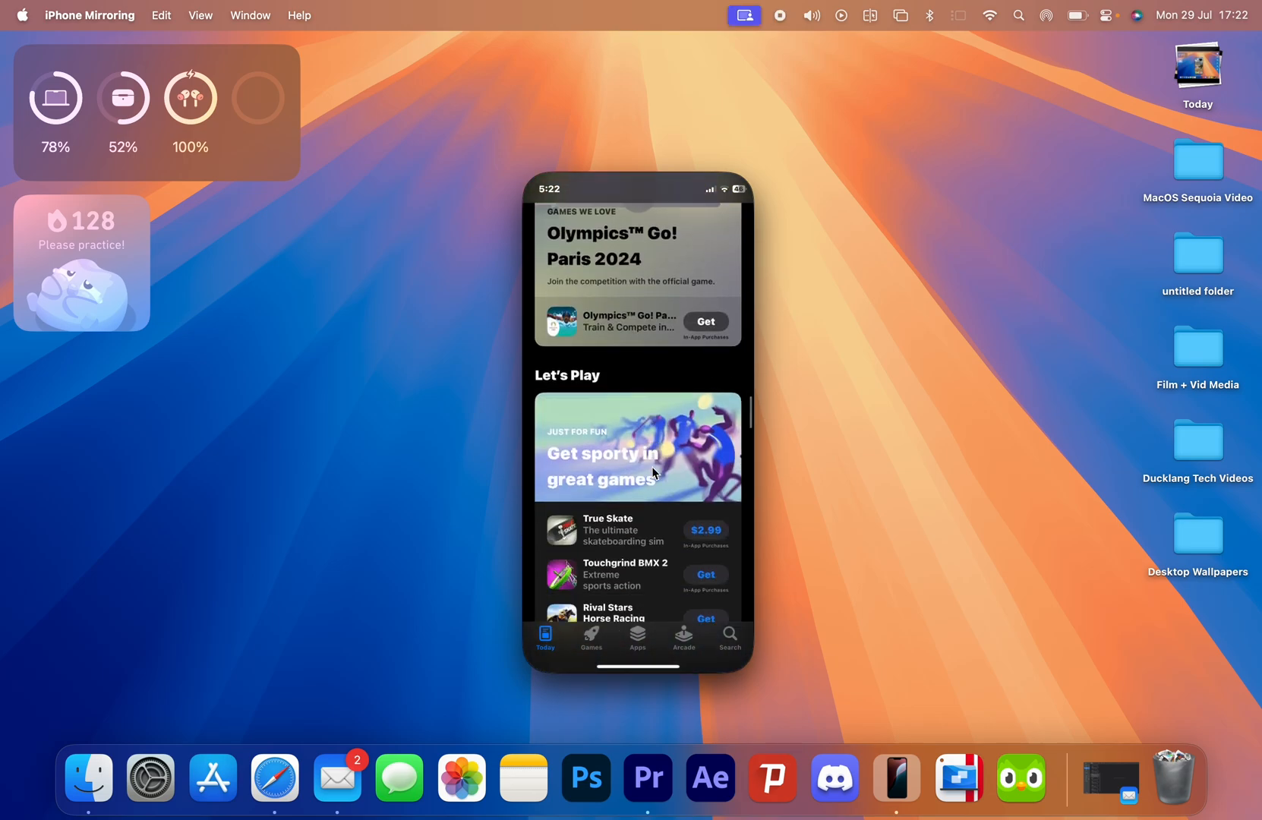